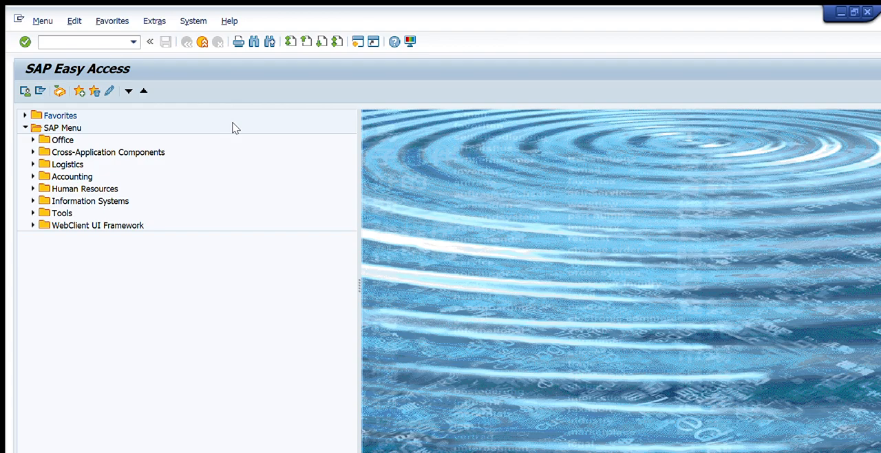
pyautogui.moveTo(202, 105)
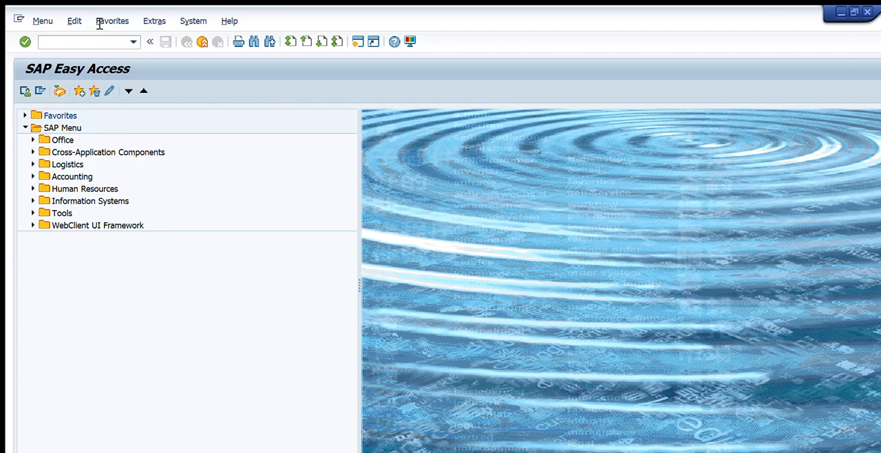
pyautogui.moveTo(329, 71)
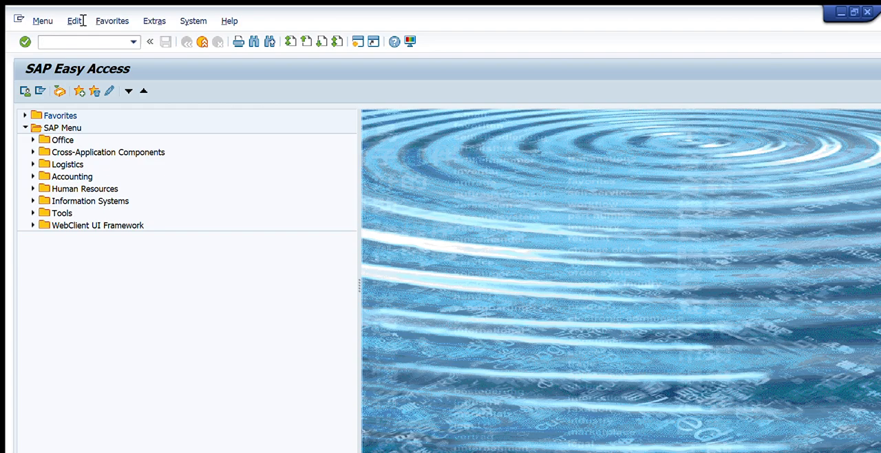
# Open IW28 and clear the notification date range
pyautogui.write('iw')
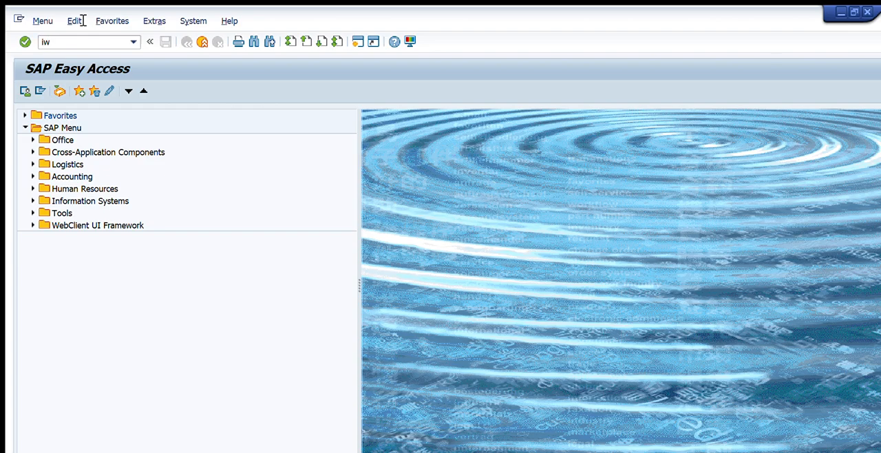
pyautogui.write('28')
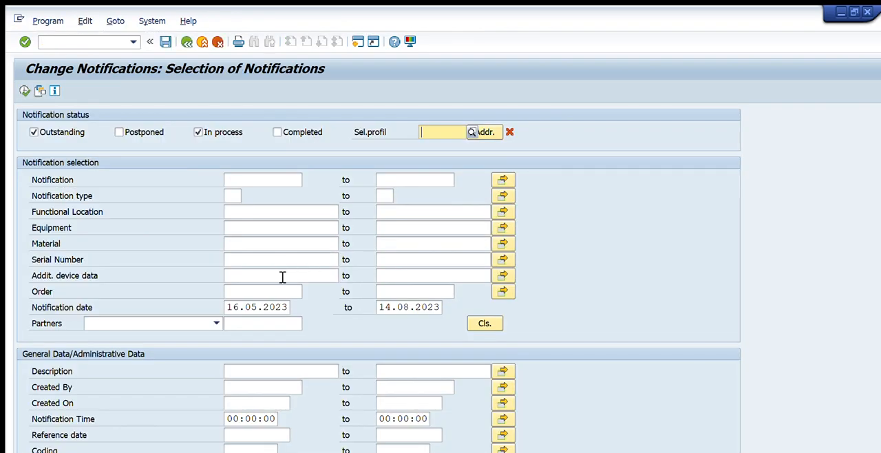
pyautogui.click(257, 307)
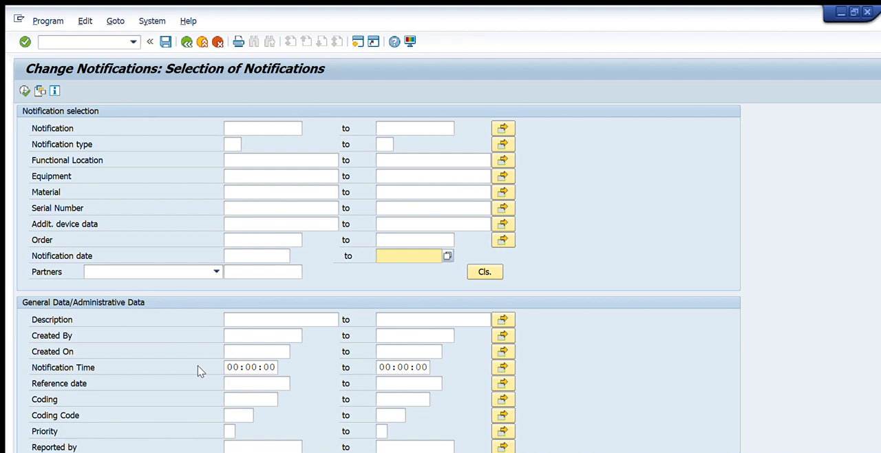
# Start entering the planning plant range lower on the selection screen
pyautogui.scroll(-3)
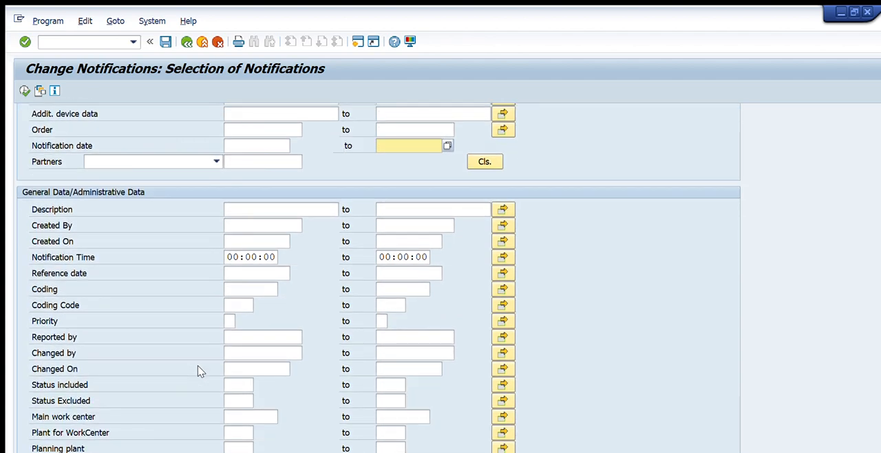
pyautogui.scroll(-3)
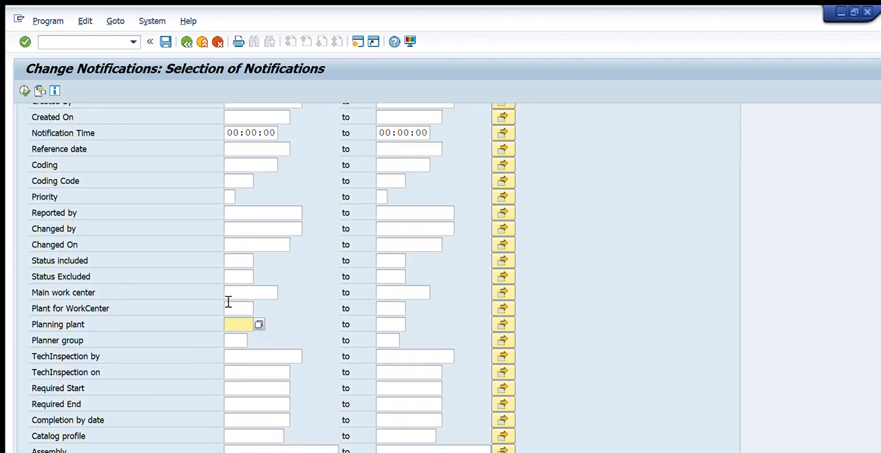
pyautogui.write('3')
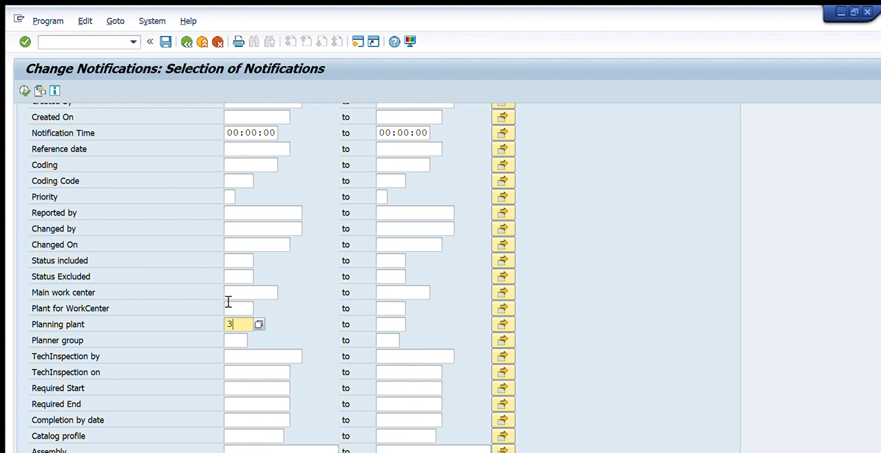
pyautogui.write('300')
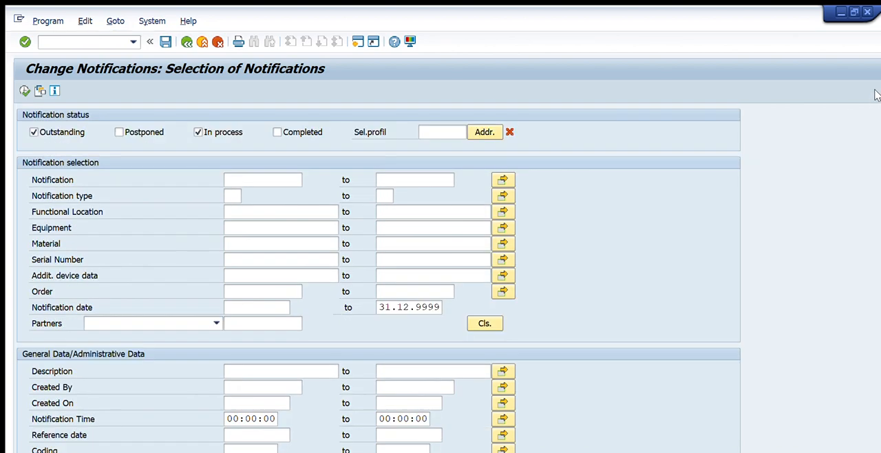
pyautogui.moveTo(402, 200)
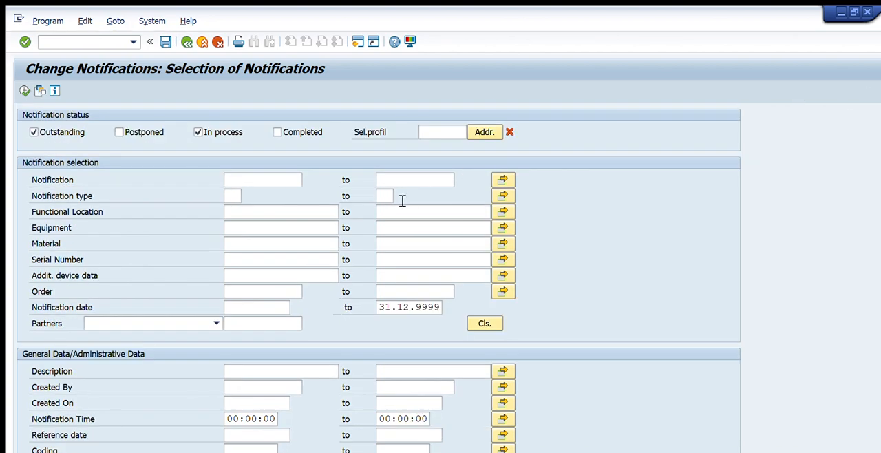
# Enter M1 as the notification type and set a multiple selection of types
pyautogui.click(233, 195)
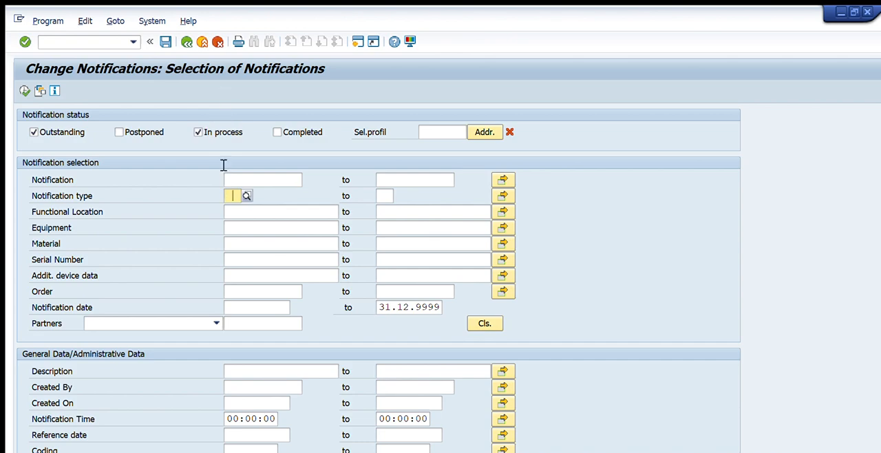
pyautogui.write('m1')
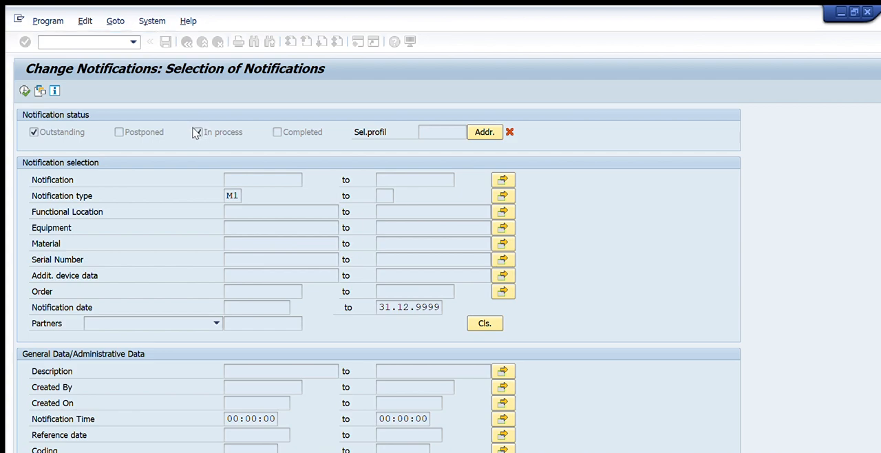
pyautogui.click(199, 132)
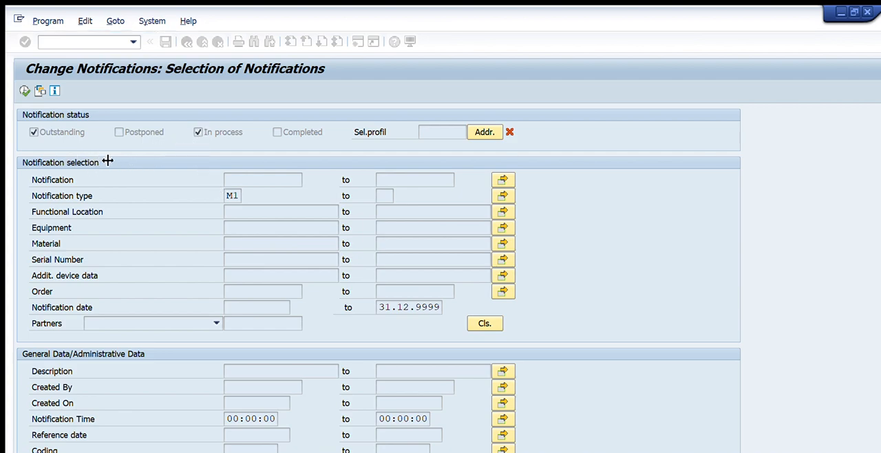
pyautogui.moveTo(170, 171)
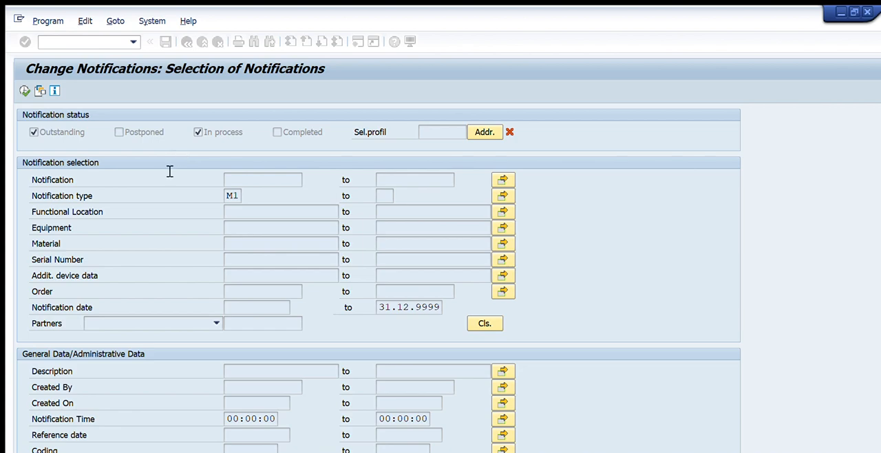
pyautogui.moveTo(64, 195)
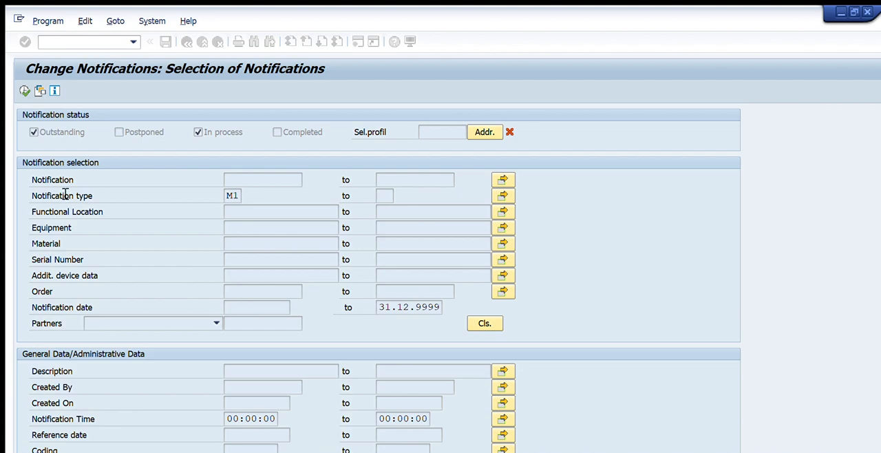
pyautogui.moveTo(347, 210)
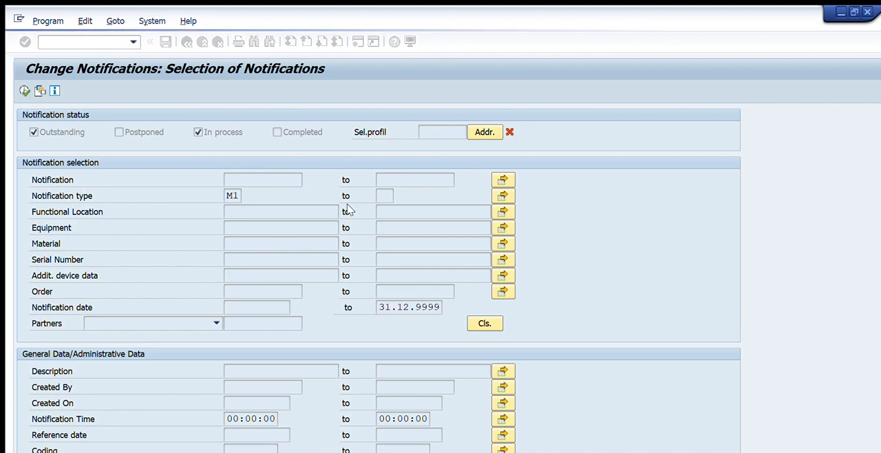
pyautogui.moveTo(356, 348)
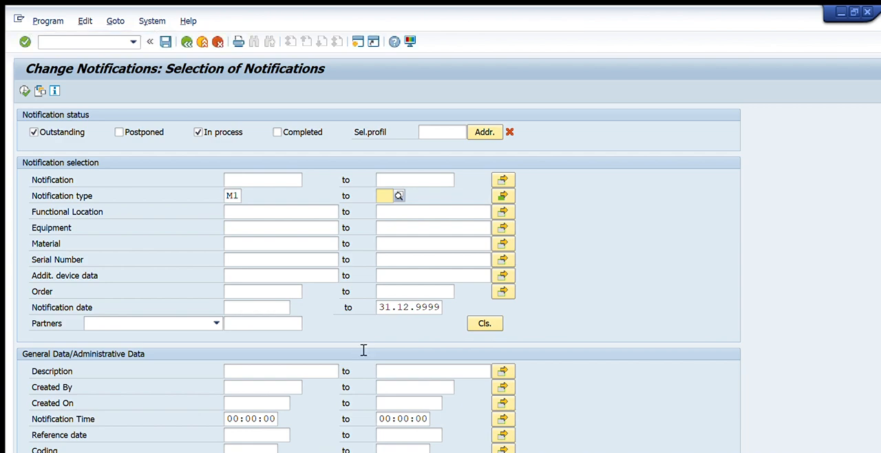
pyautogui.moveTo(372, 294)
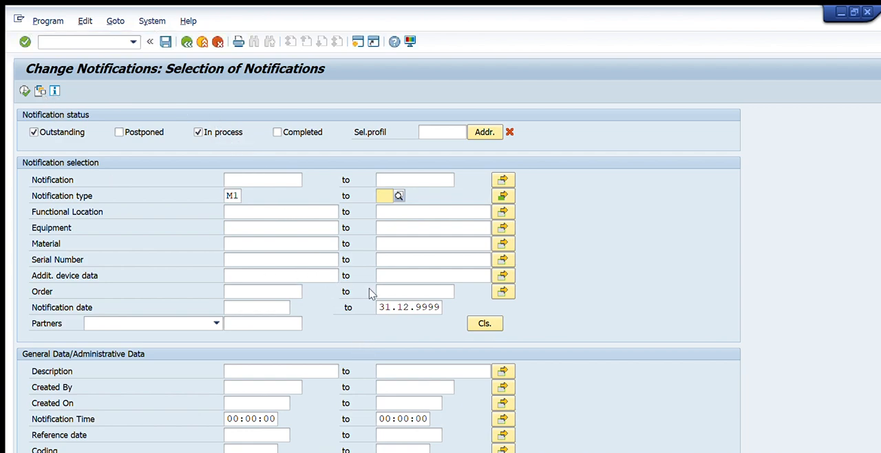
pyautogui.moveTo(9, 62)
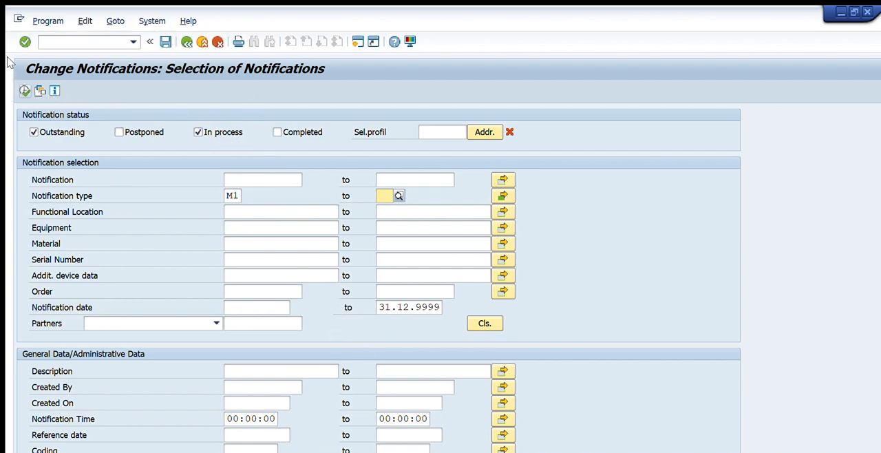
pyautogui.click(384, 196)
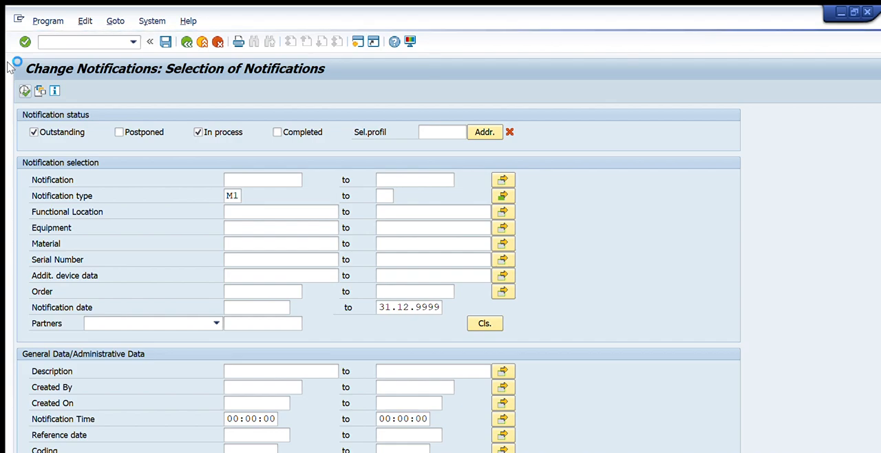
pyautogui.click(25, 42)
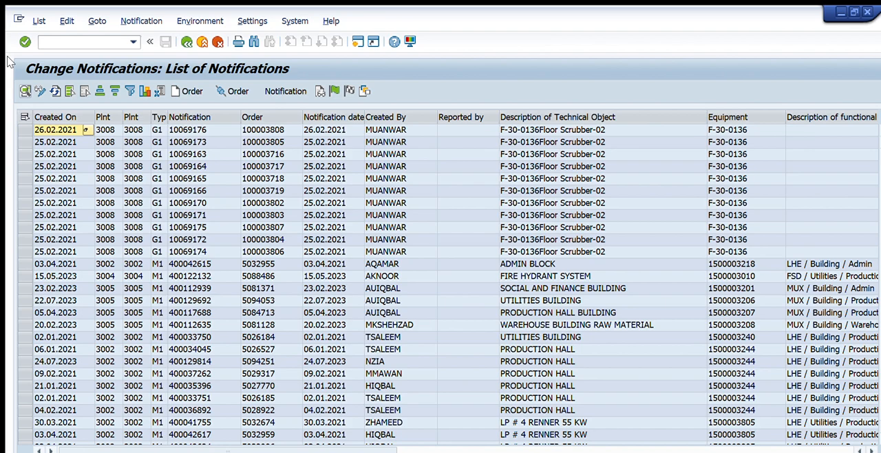
pyautogui.moveTo(188, 168)
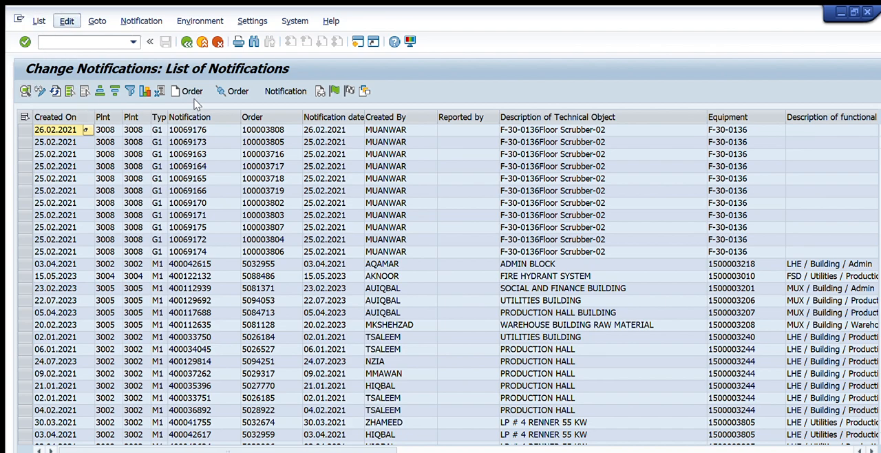
pyautogui.click(263, 178)
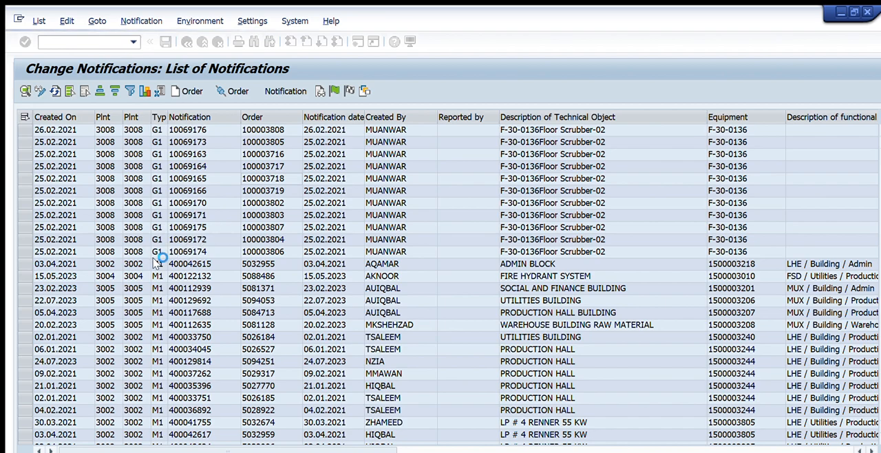
pyautogui.moveTo(158, 262)
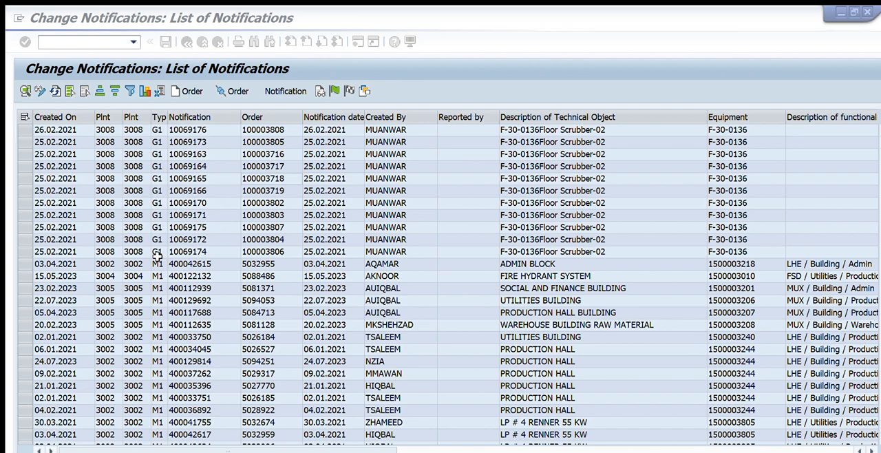
pyautogui.click(190, 116)
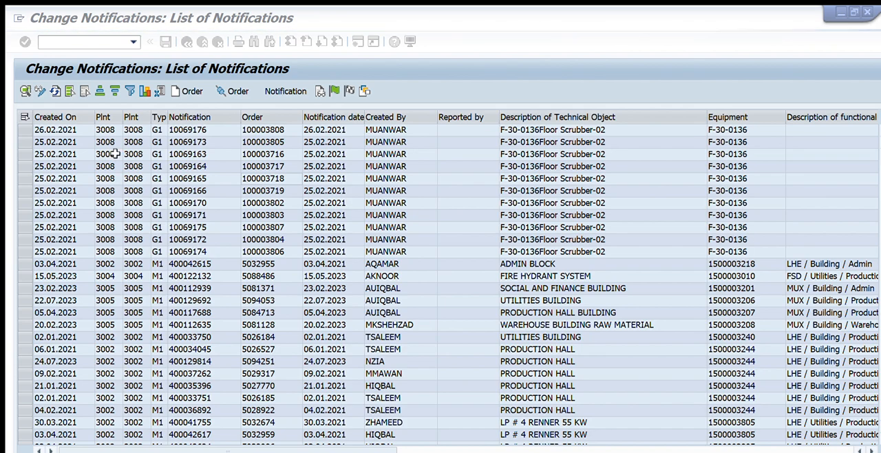
pyautogui.moveTo(93, 99)
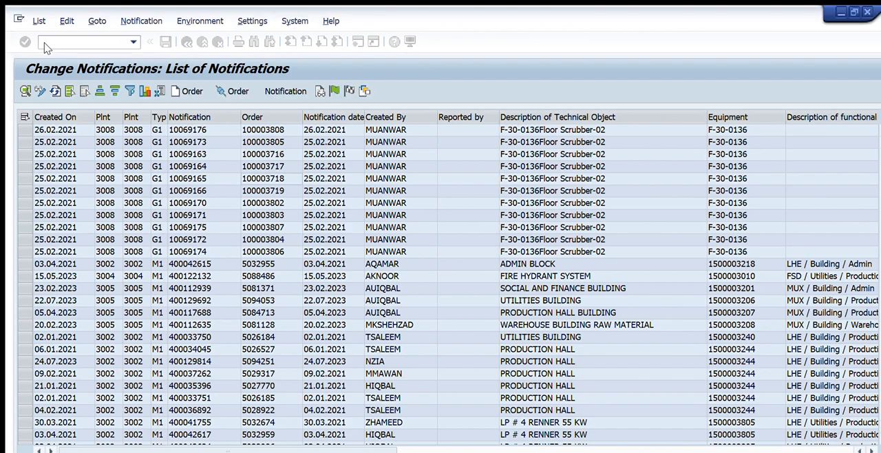
pyautogui.moveTo(226, 296)
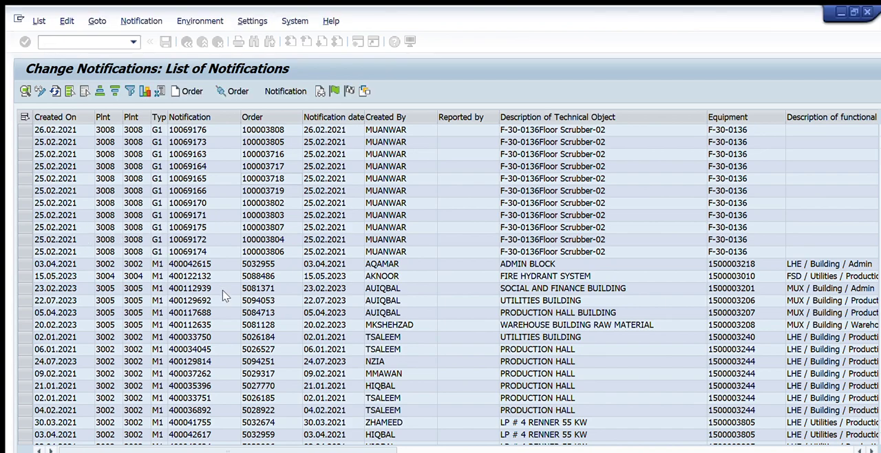
pyautogui.moveTo(454, 240)
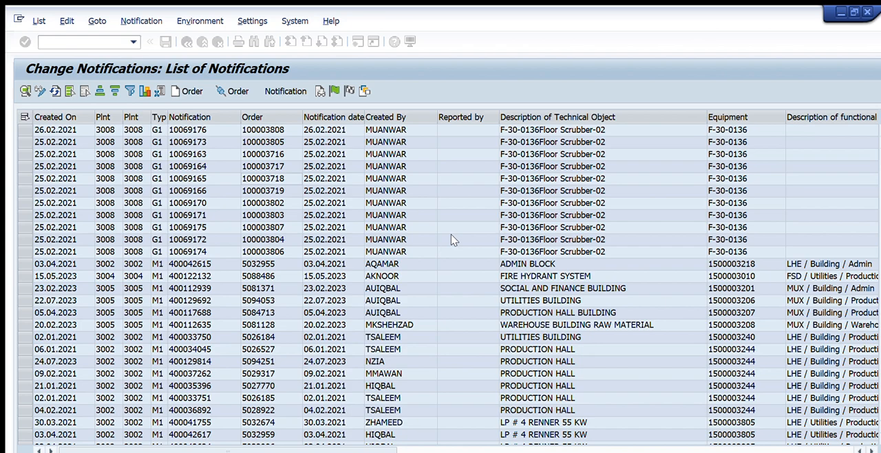
pyautogui.moveTo(448, 119)
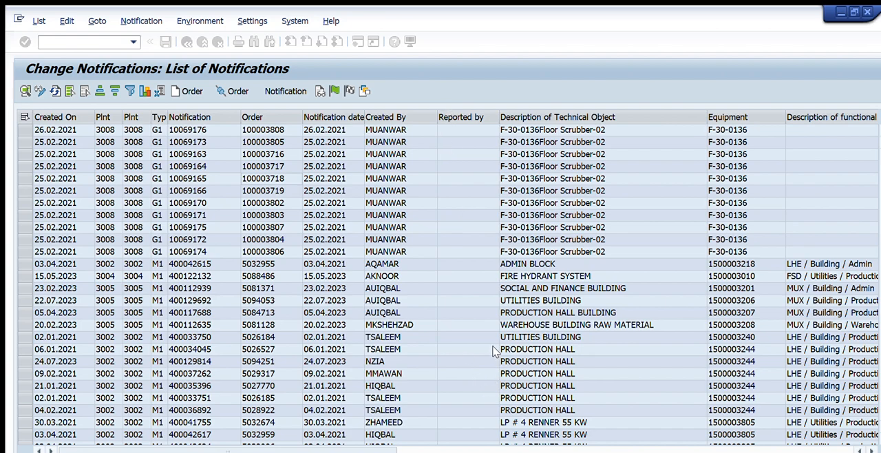
pyautogui.moveTo(846, 188)
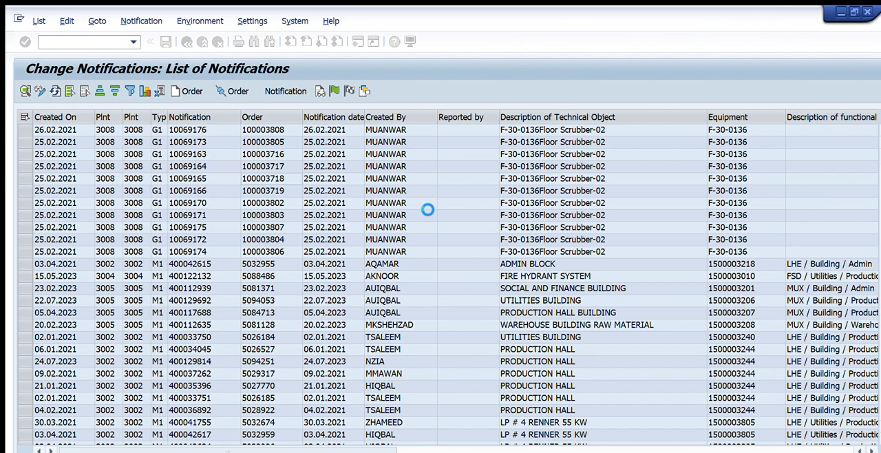
pyautogui.moveTo(287, 287)
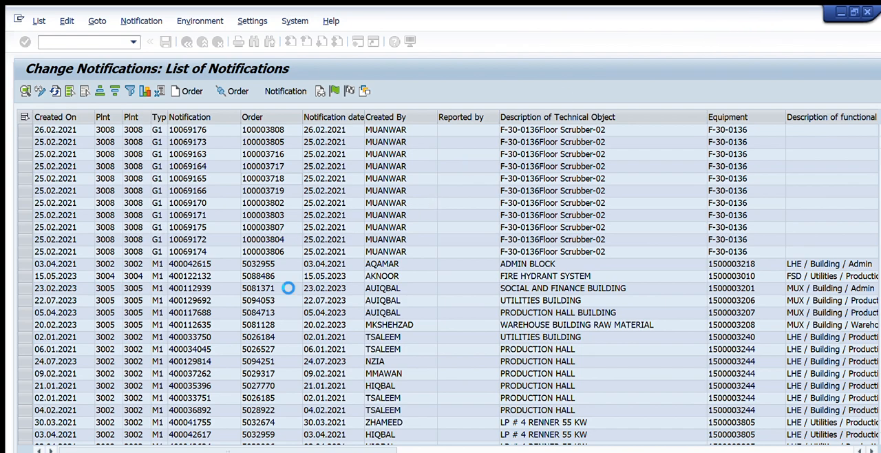
pyautogui.moveTo(518, 315)
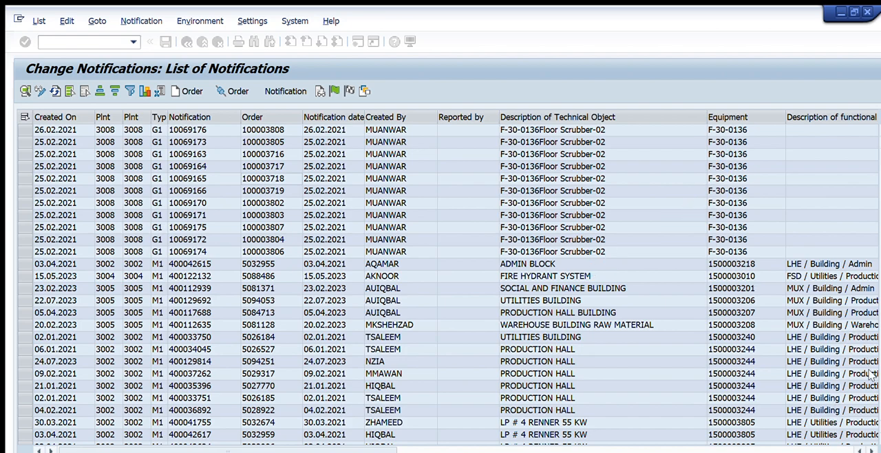
pyautogui.moveTo(756, 18)
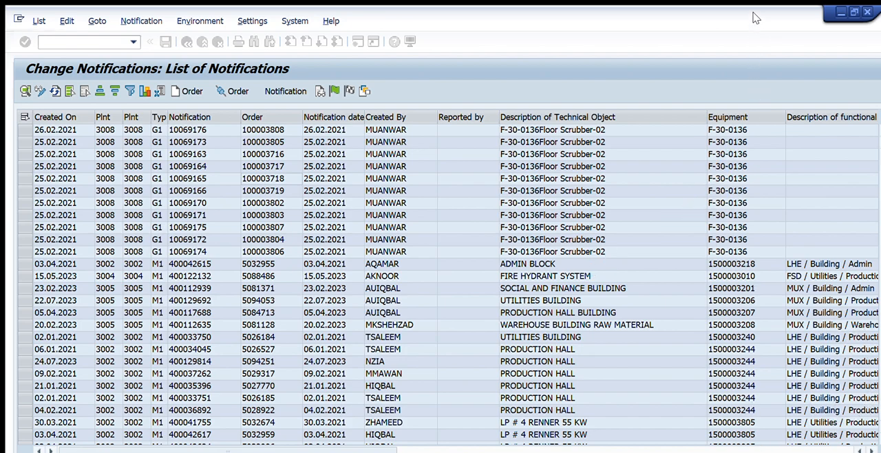
# Open IW38 with order types PM01 to PM06 and empty Period From/To dates
pyautogui.click(203, 41)
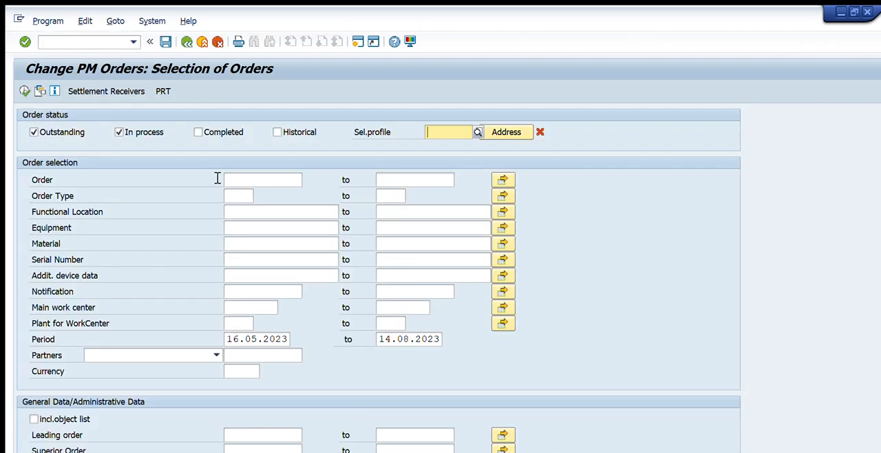
pyautogui.click(239, 196)
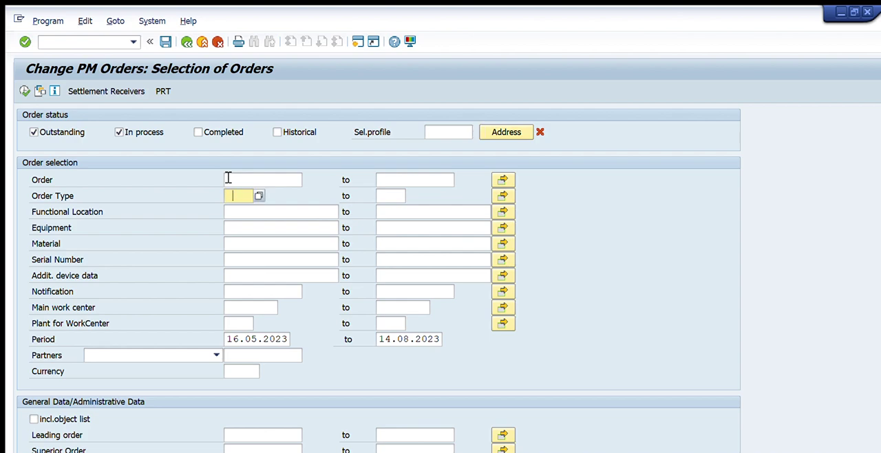
pyautogui.write('PM01')
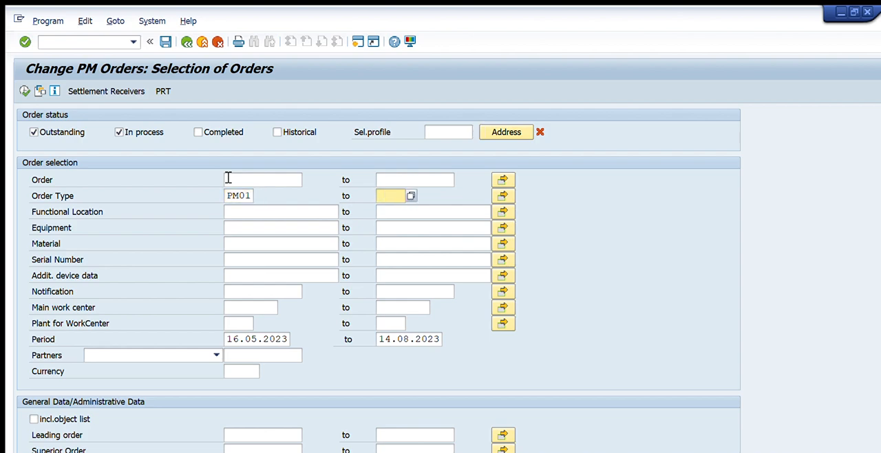
pyautogui.write('PM06')
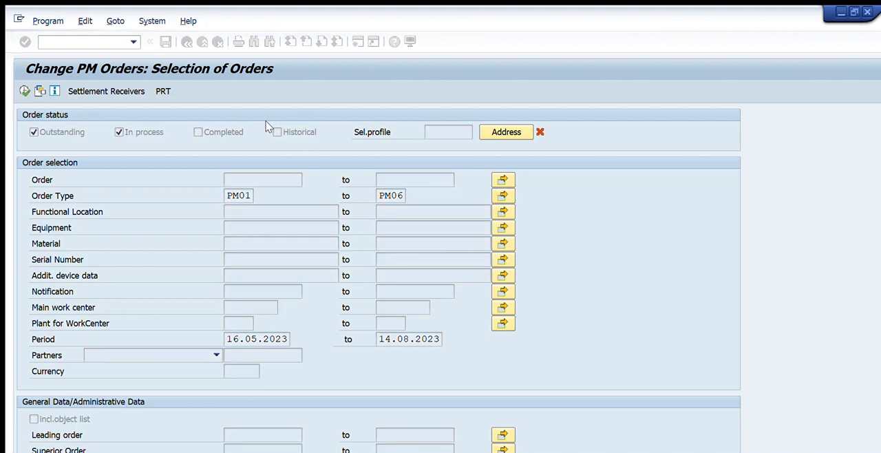
pyautogui.moveTo(227, 230)
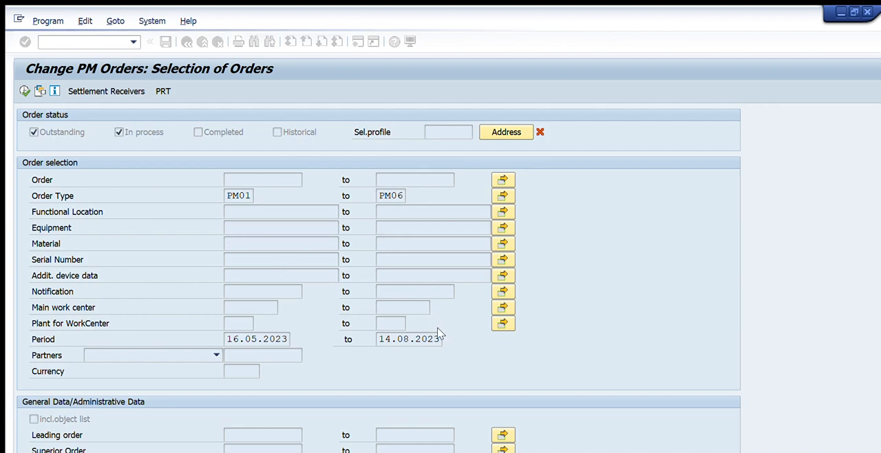
pyautogui.click(391, 196)
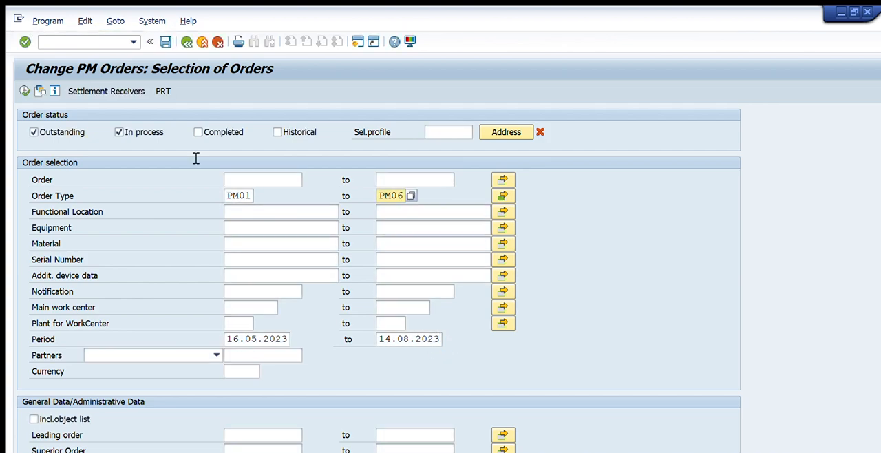
pyautogui.click(257, 339)
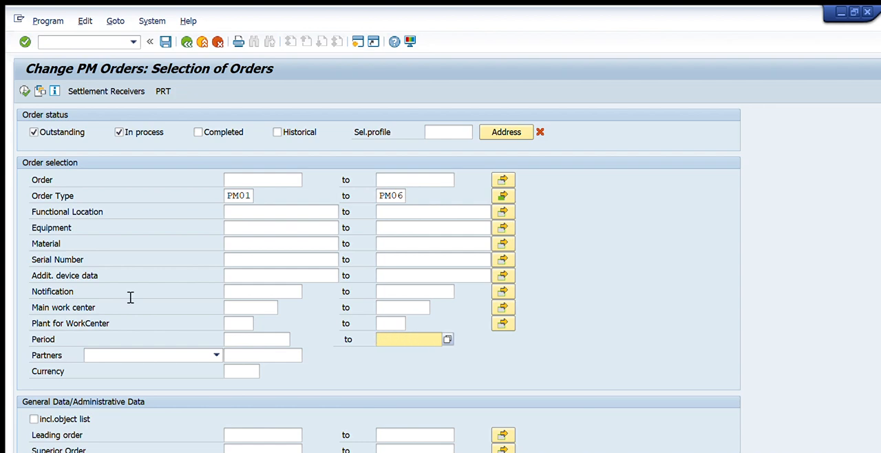
# Set planning plants 3002 to 3011 and execute to list matching PM orders
pyautogui.scroll(-3)
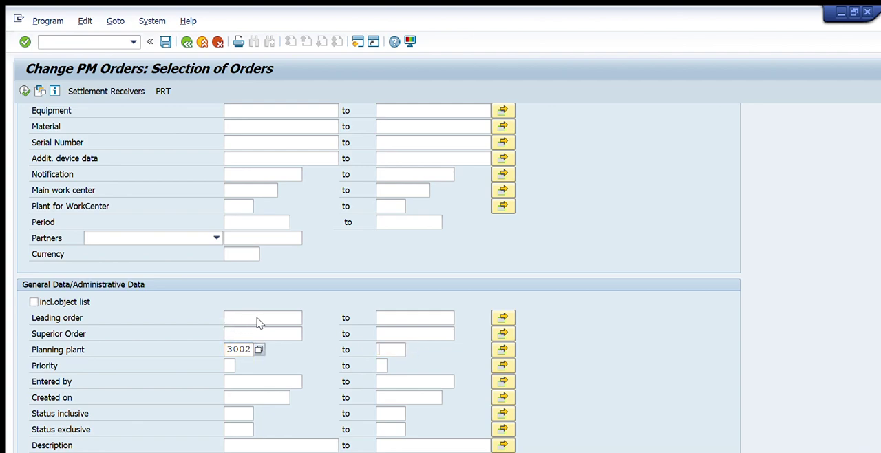
pyautogui.write('3011')
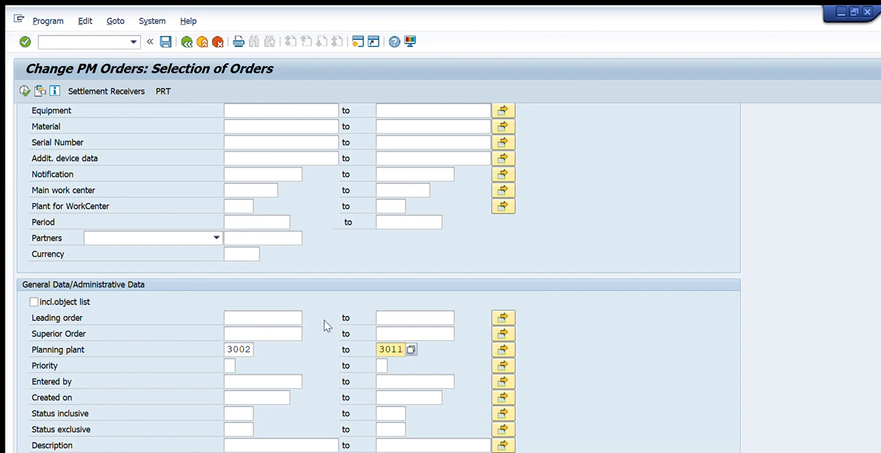
pyautogui.scroll(3)
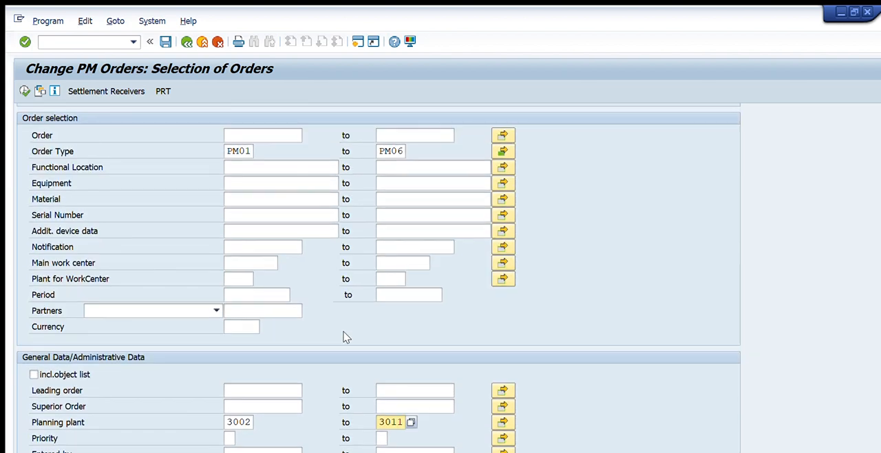
pyautogui.click(25, 91)
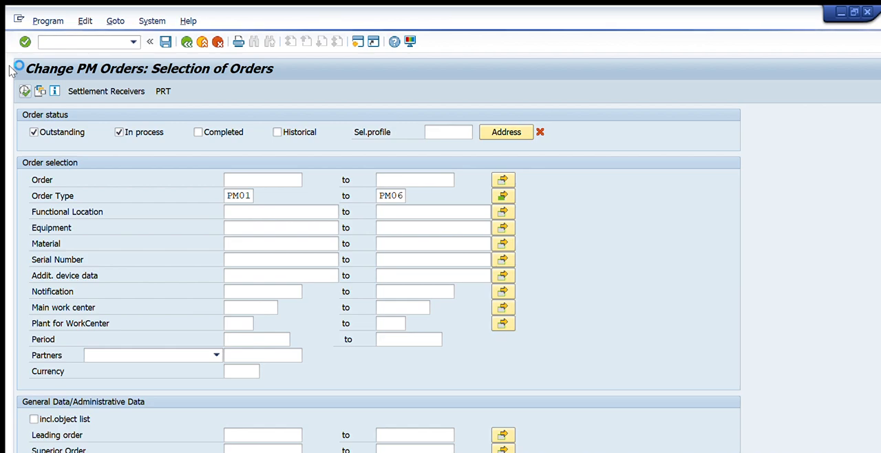
pyautogui.click(25, 41)
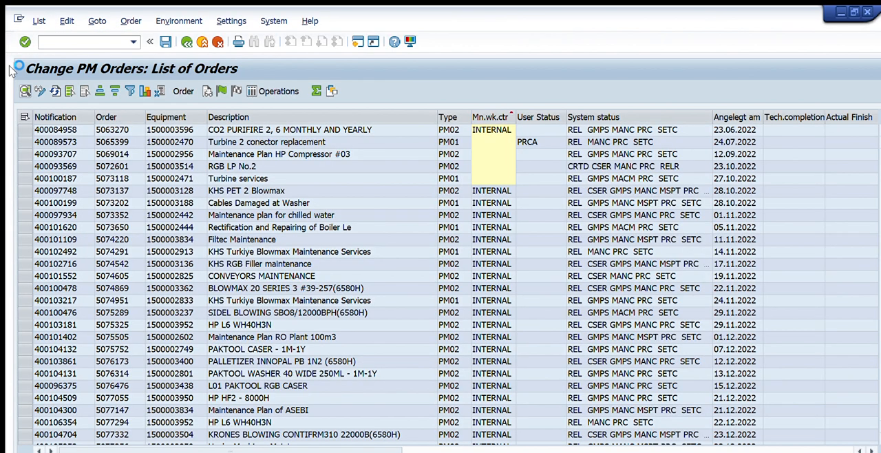